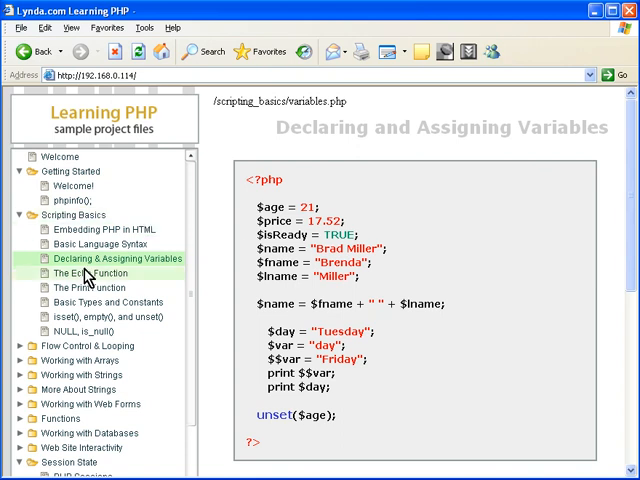
pyautogui.moveTo(165, 275)
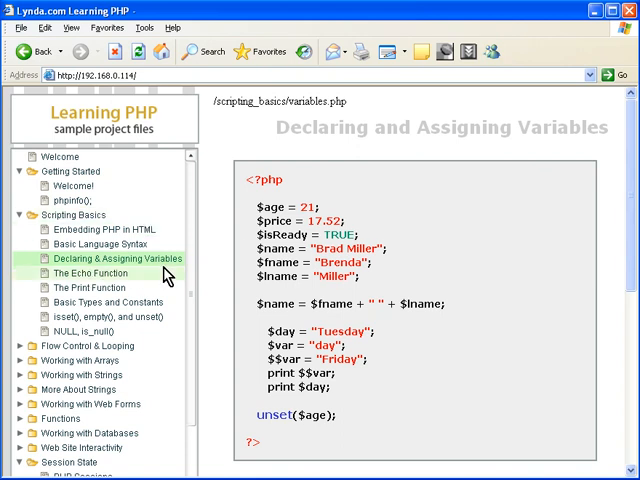
pyautogui.moveTo(303, 119)
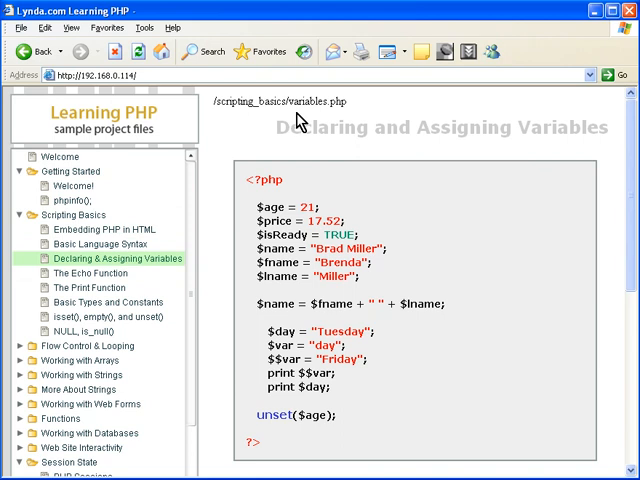
pyautogui.moveTo(362, 123)
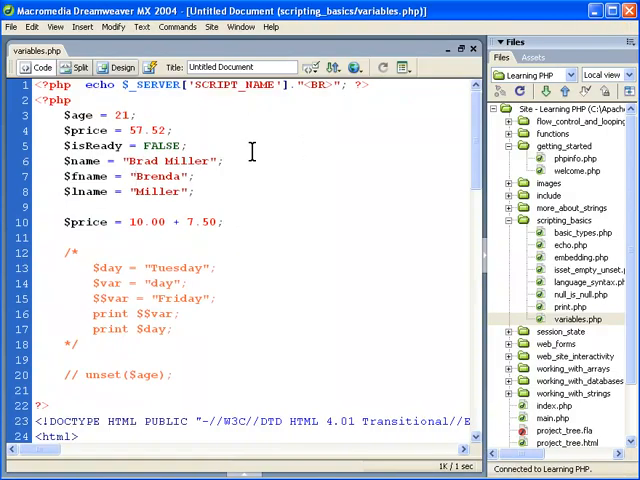
pyautogui.moveTo(80, 114)
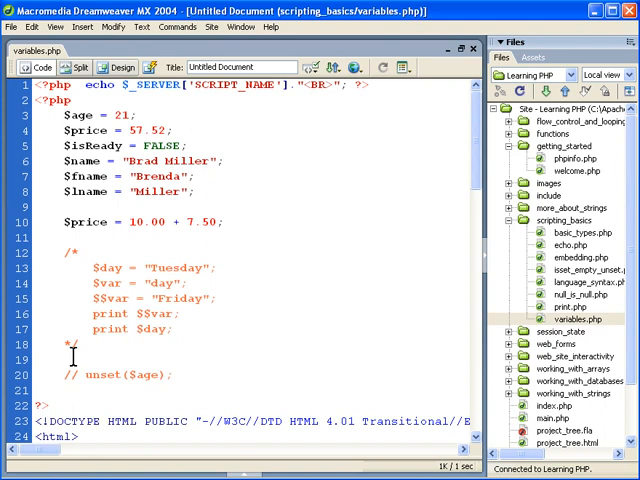
pyautogui.moveTo(462, 157)
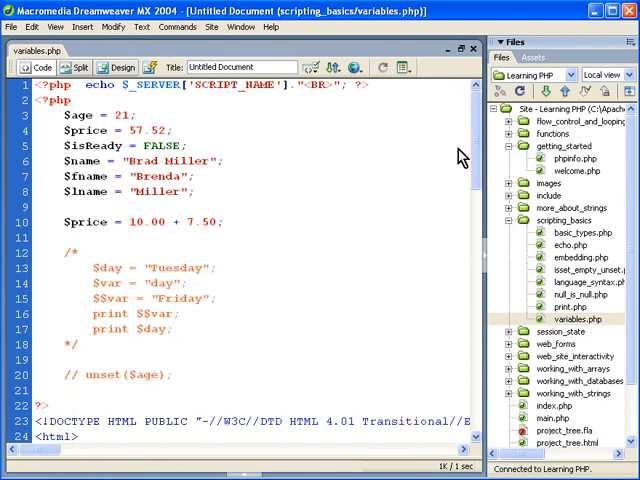
# Delete the /* */ markers so the $day, $var, $$var and print lines become active
pyautogui.scroll(-3)
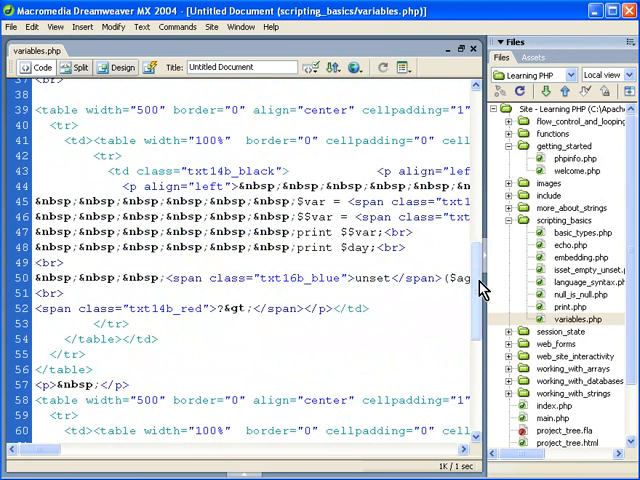
pyautogui.scroll(3)
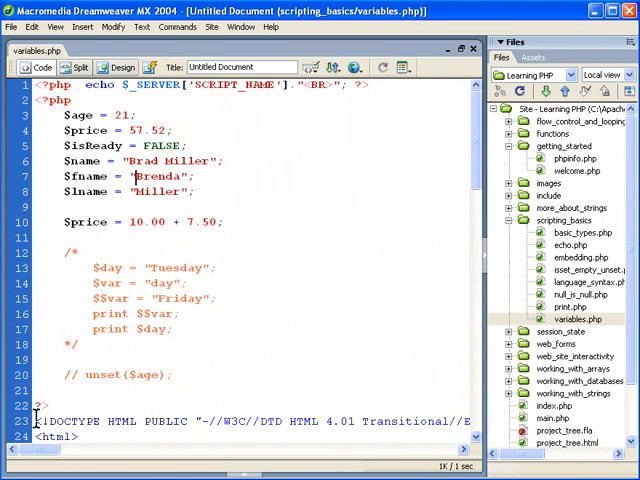
pyautogui.scroll(-3)
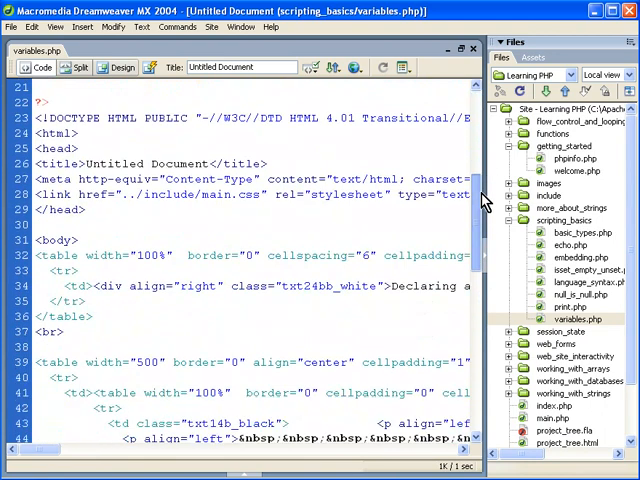
pyautogui.scroll(-3)
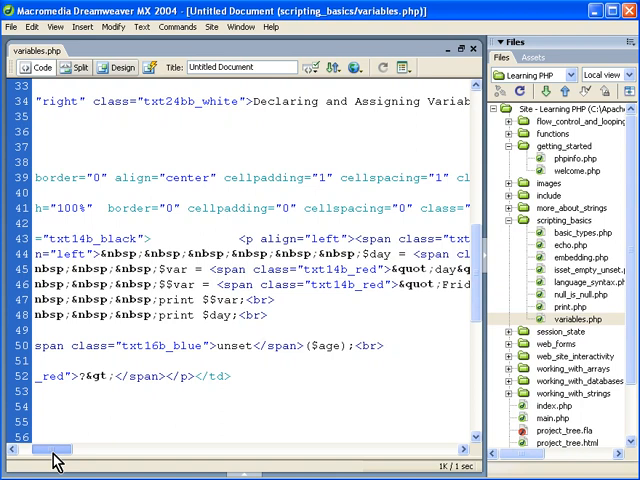
pyautogui.hscroll(-3)
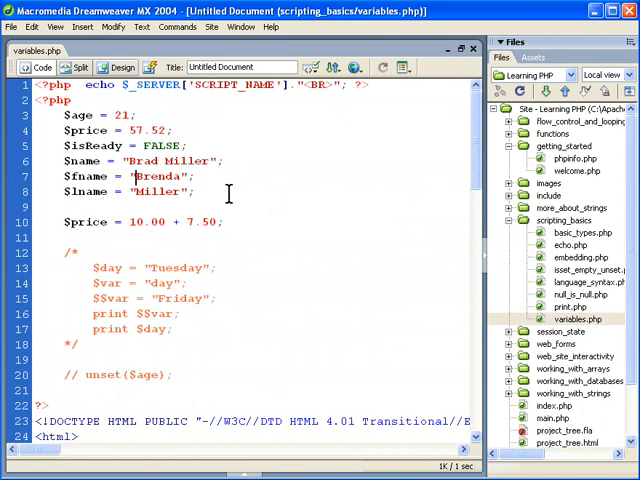
pyautogui.click(123, 67)
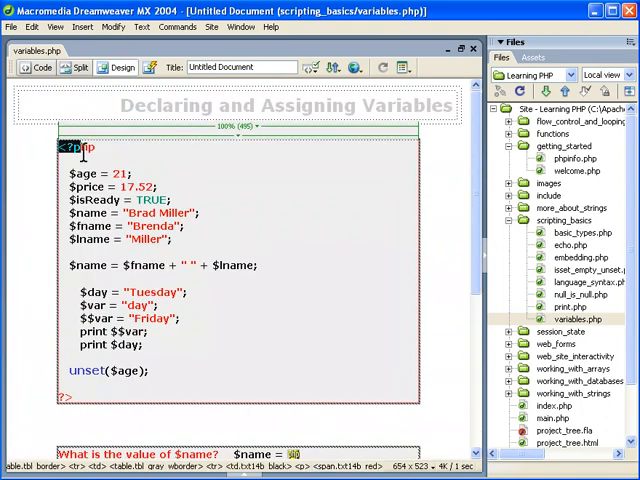
pyautogui.click(35, 67)
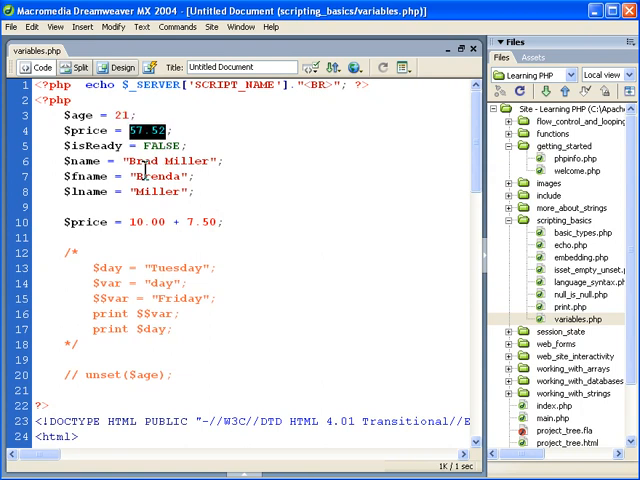
pyautogui.doubleClick(163, 146)
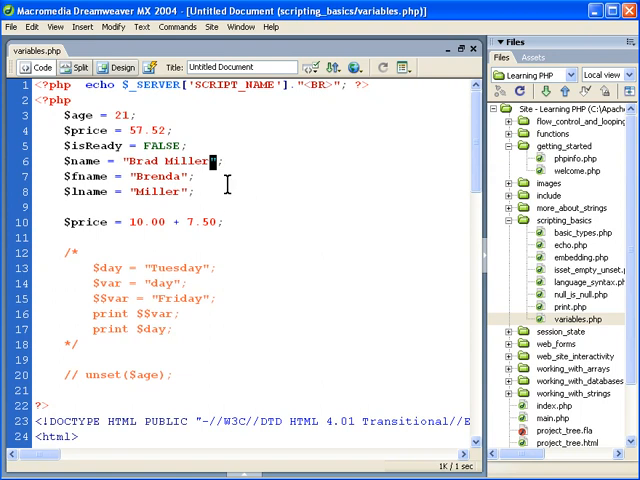
pyautogui.moveTo(130, 191)
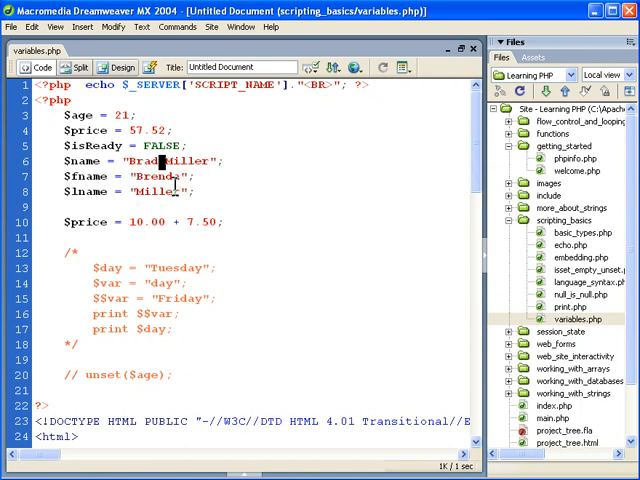
pyautogui.scroll(-3)
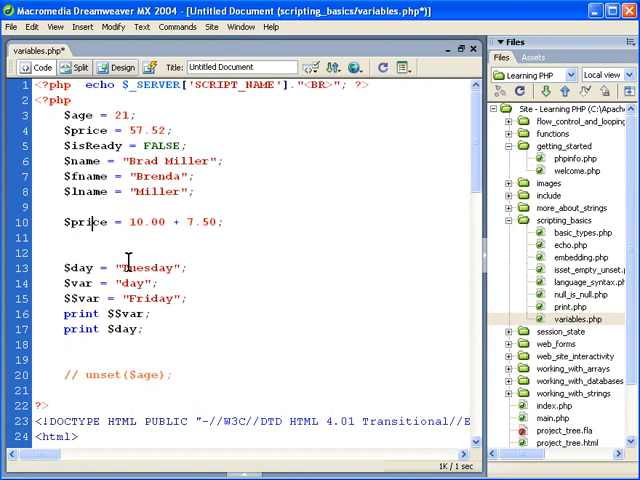
# Review the now-active print, $day, $var and $$var code in variables.php
pyautogui.doubleClick(80, 314)
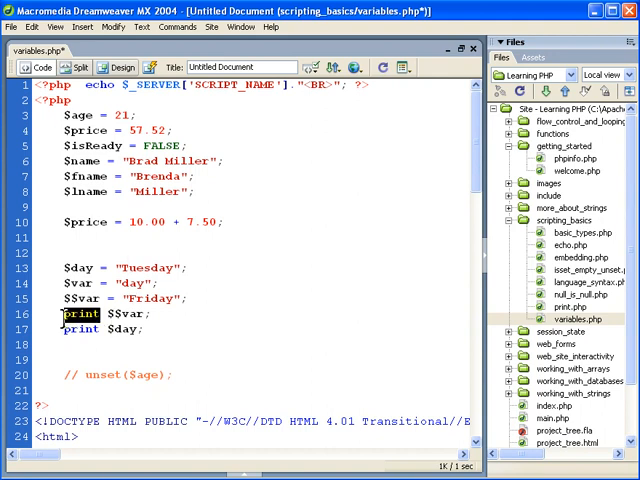
pyautogui.moveTo(398, 210)
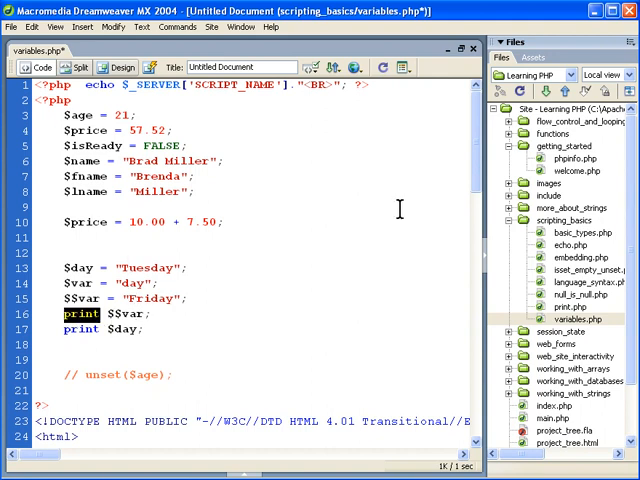
pyautogui.moveTo(408, 202)
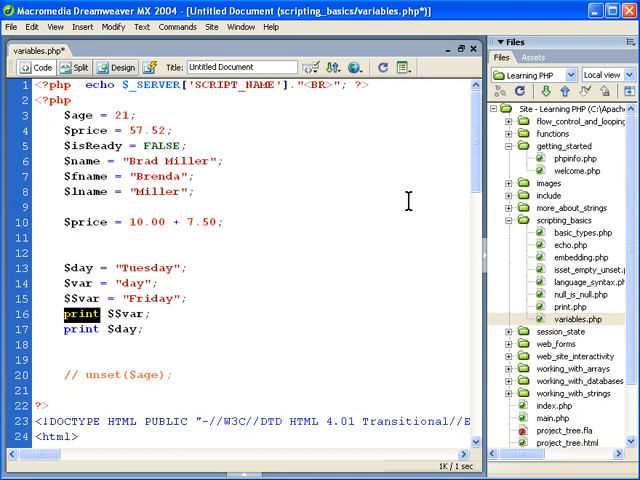
pyautogui.moveTo(204, 295)
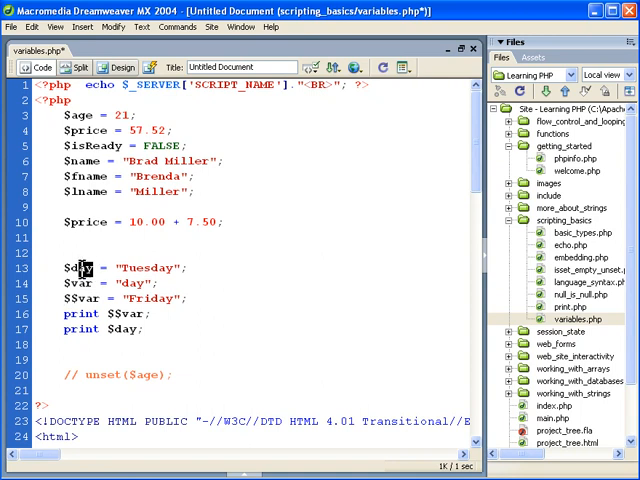
pyautogui.doubleClick(78, 268)
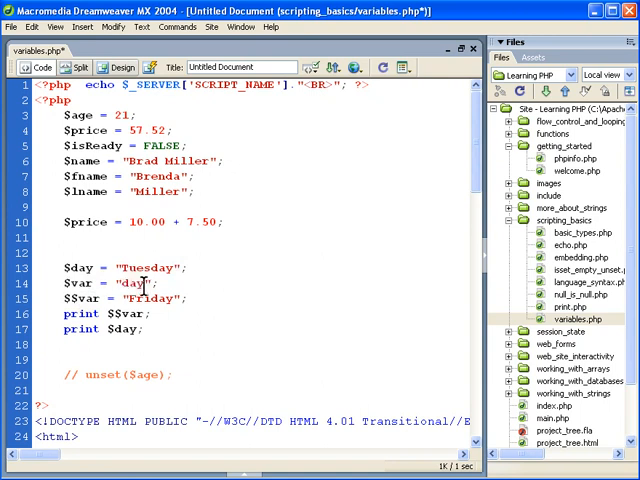
pyautogui.doubleClick(138, 283)
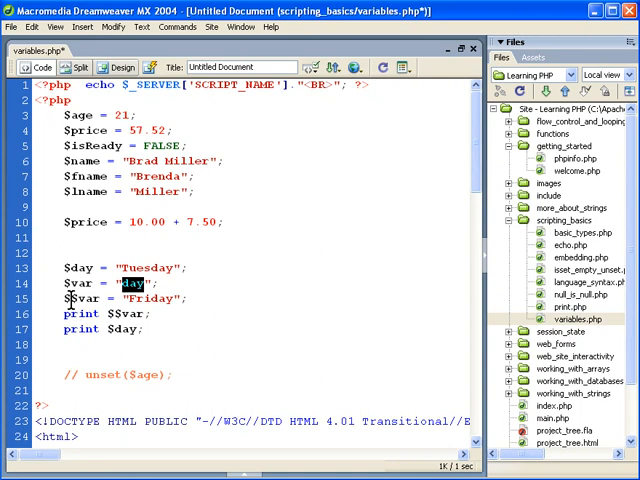
pyautogui.doubleClick(88, 298)
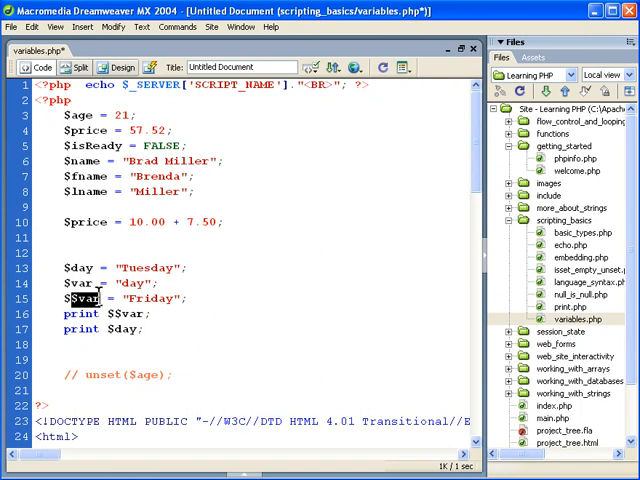
pyautogui.doubleClick(126, 283)
pyautogui.write('$')
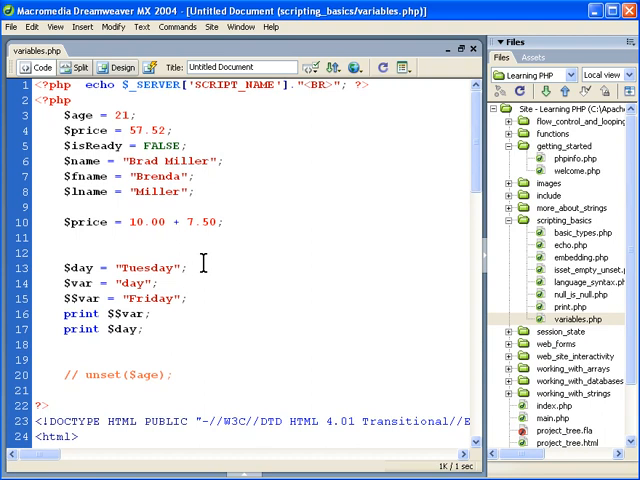
pyautogui.moveTo(120, 330)
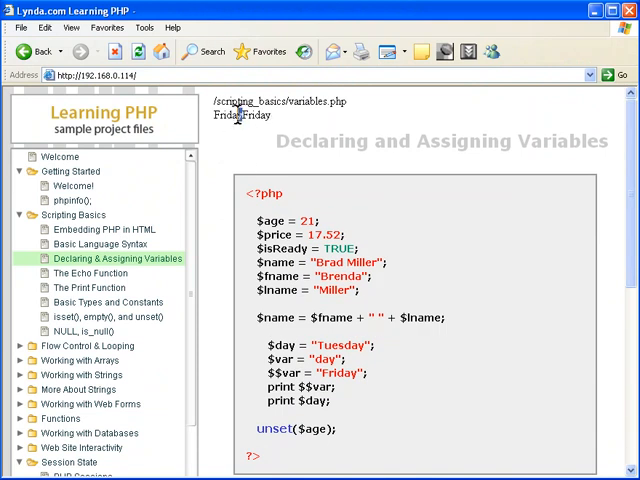
# Highlight the FridayFriday output printed at the top of the reloaded page
pyautogui.doubleClick(243, 115)
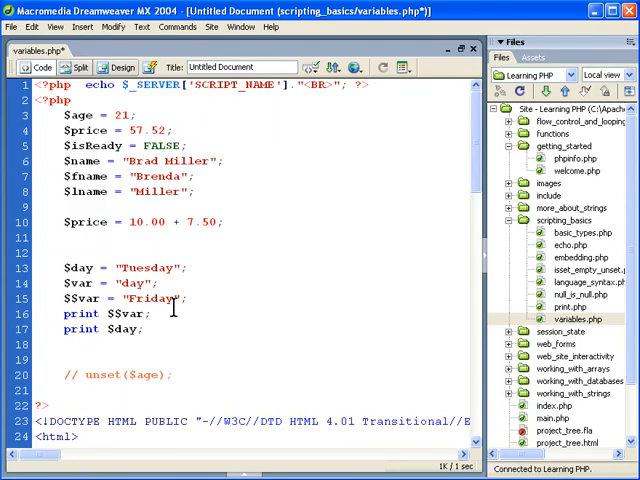
pyautogui.tripleClick(105, 314)
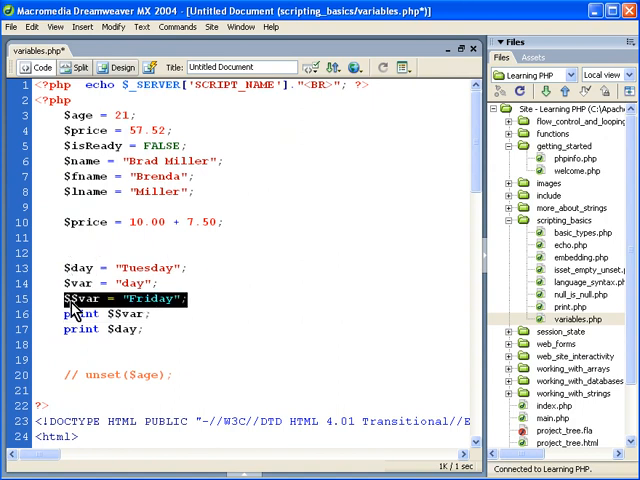
pyautogui.click(150, 313)
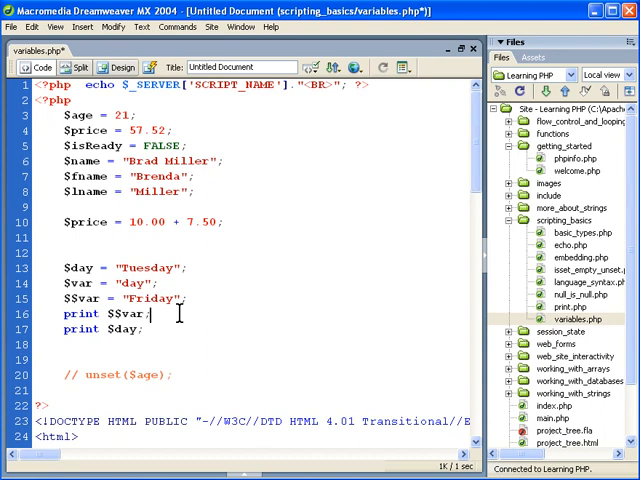
pyautogui.tripleClick(103, 313)
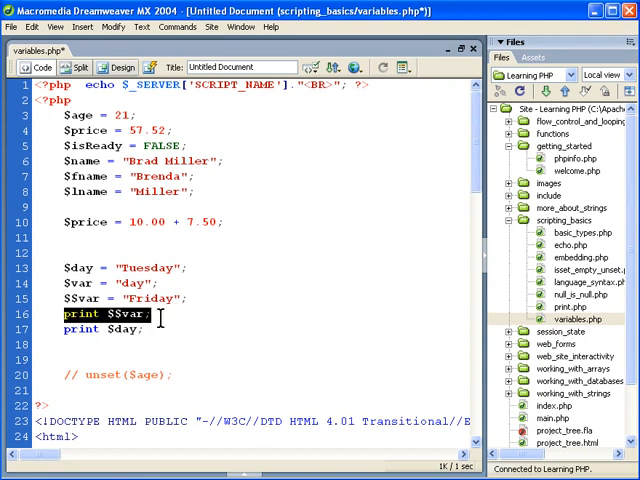
pyautogui.doubleClick(100, 329)
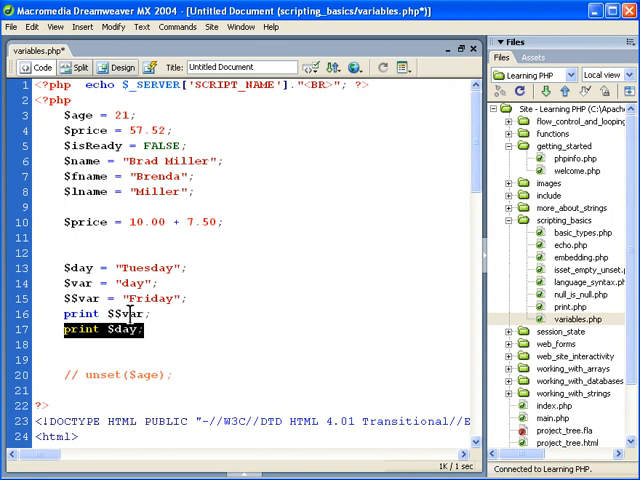
pyautogui.moveTo(150, 327)
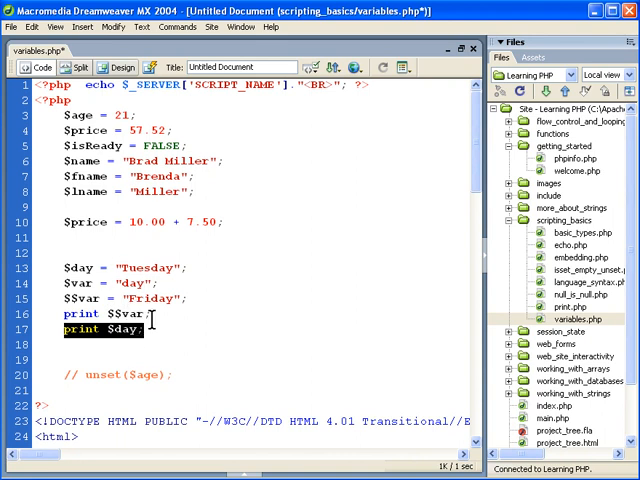